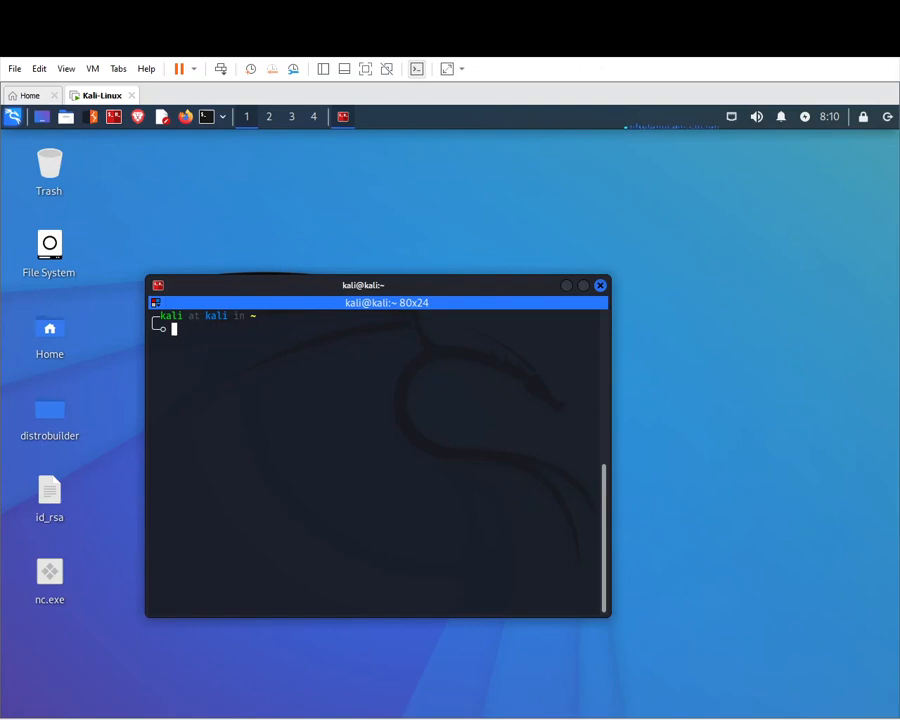
{"action": "mouse_move", "coordinate": [322, 368]}
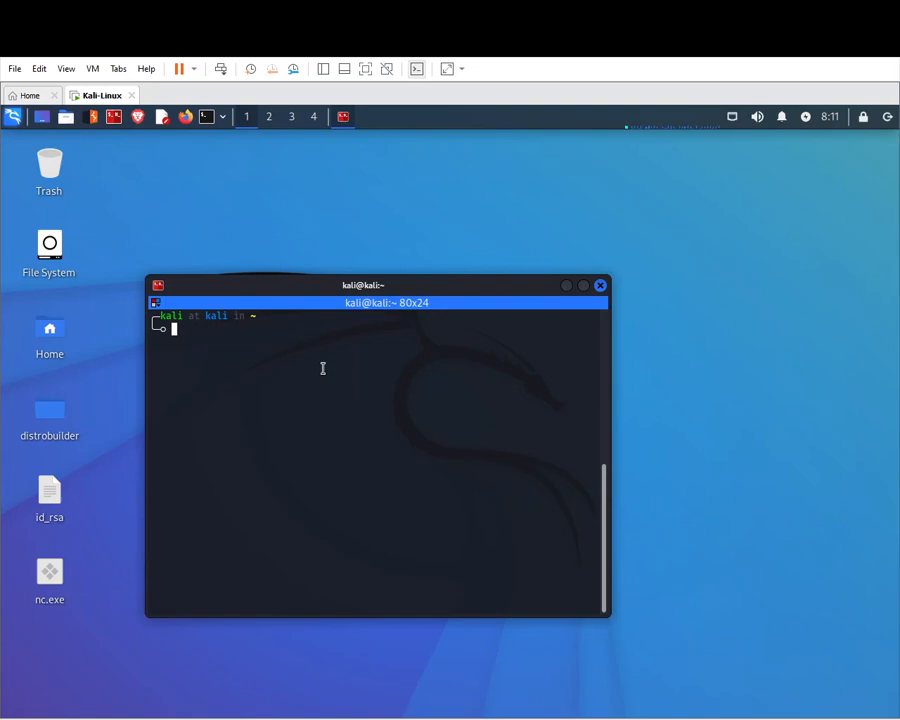
{"action": "type", "text": "wget"}
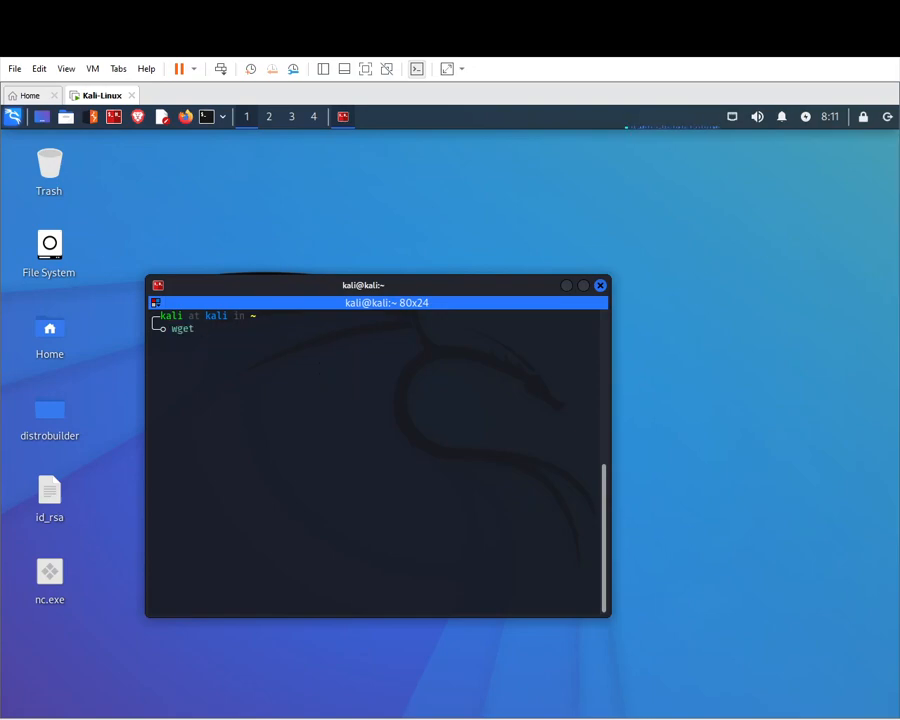
{"action": "type", "text": "https:"}
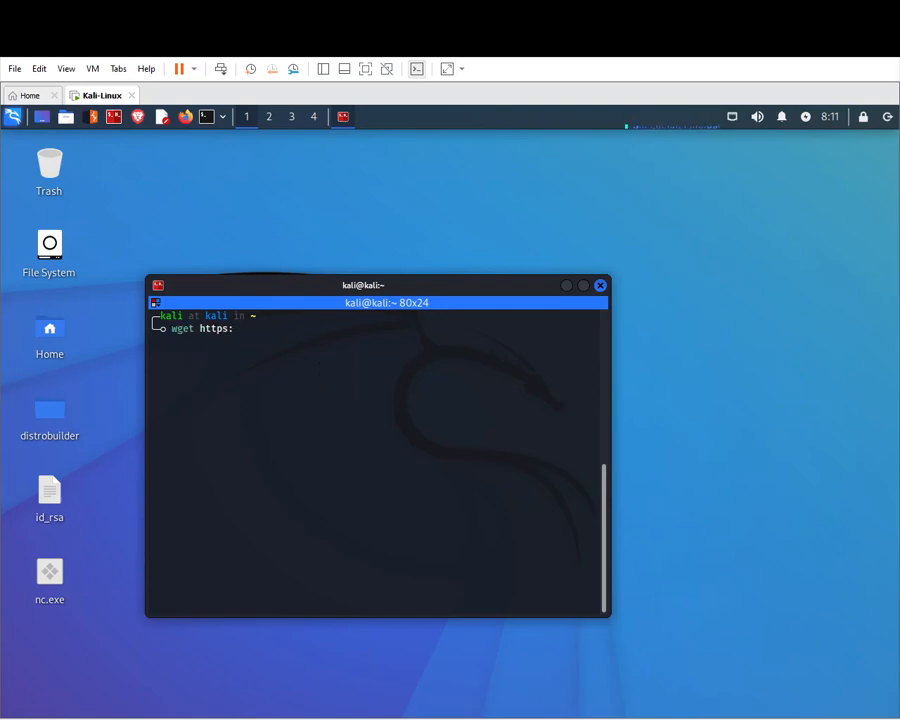
{"action": "type", "text": "//dl."}
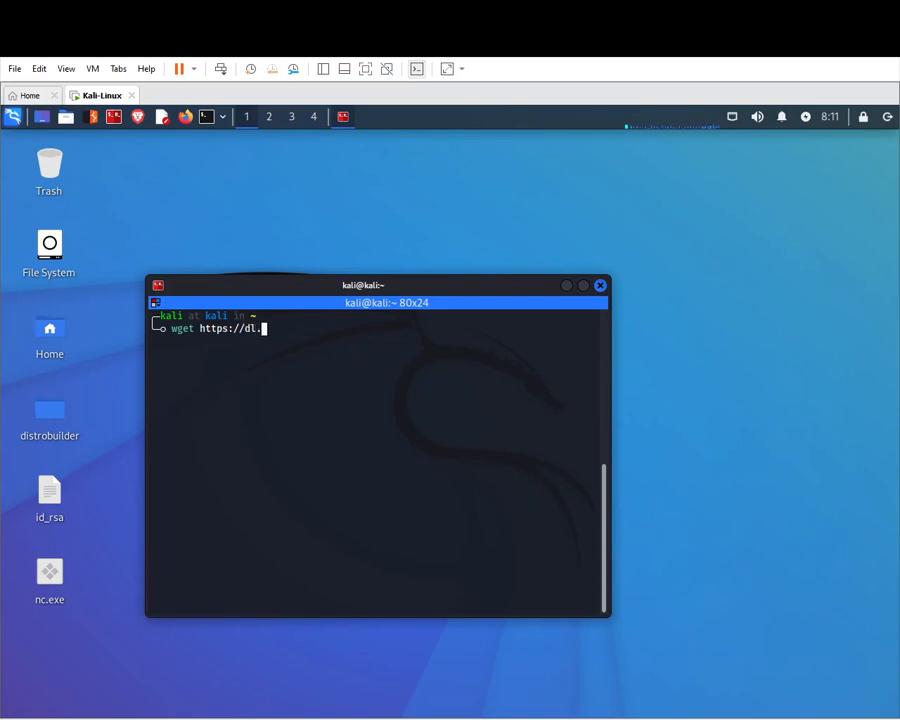
{"action": "type", "text": "google"}
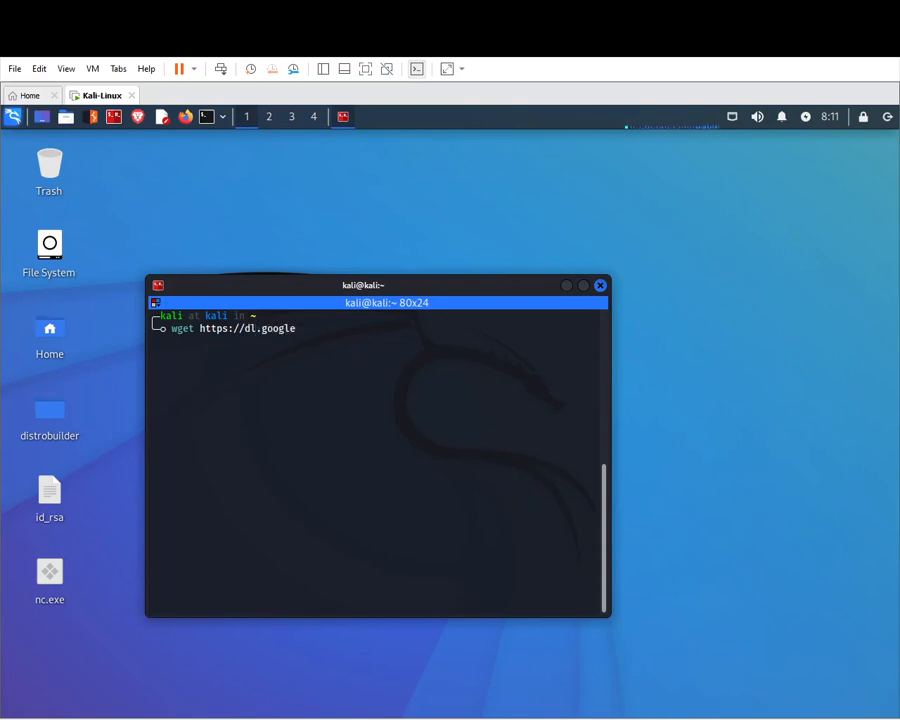
{"action": "type", "text": ".com/"}
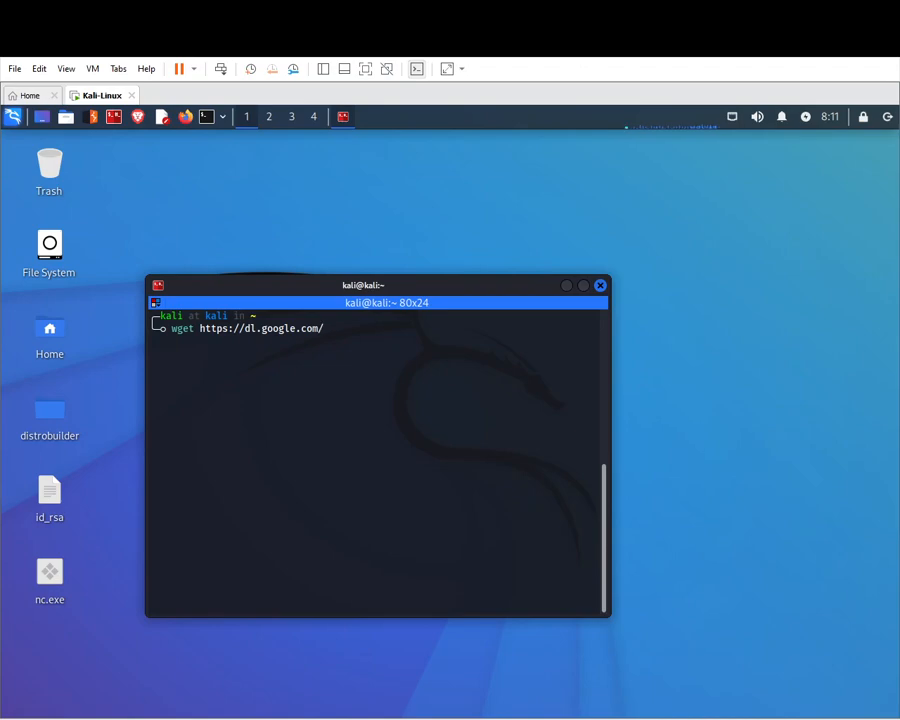
{"action": "type", "text": "linux"}
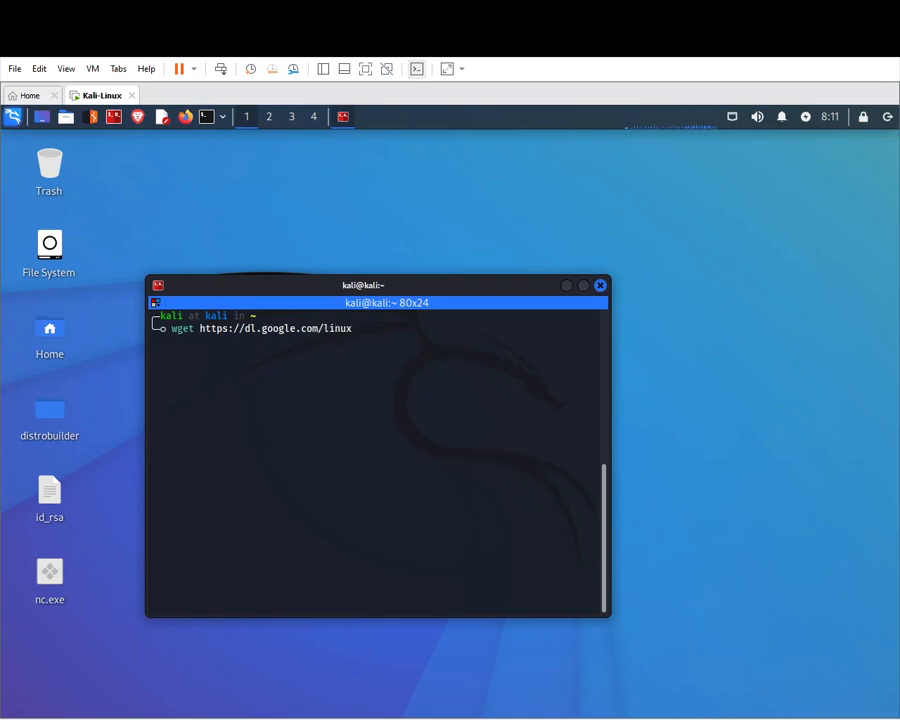
{"action": "type", "text": "/direct"}
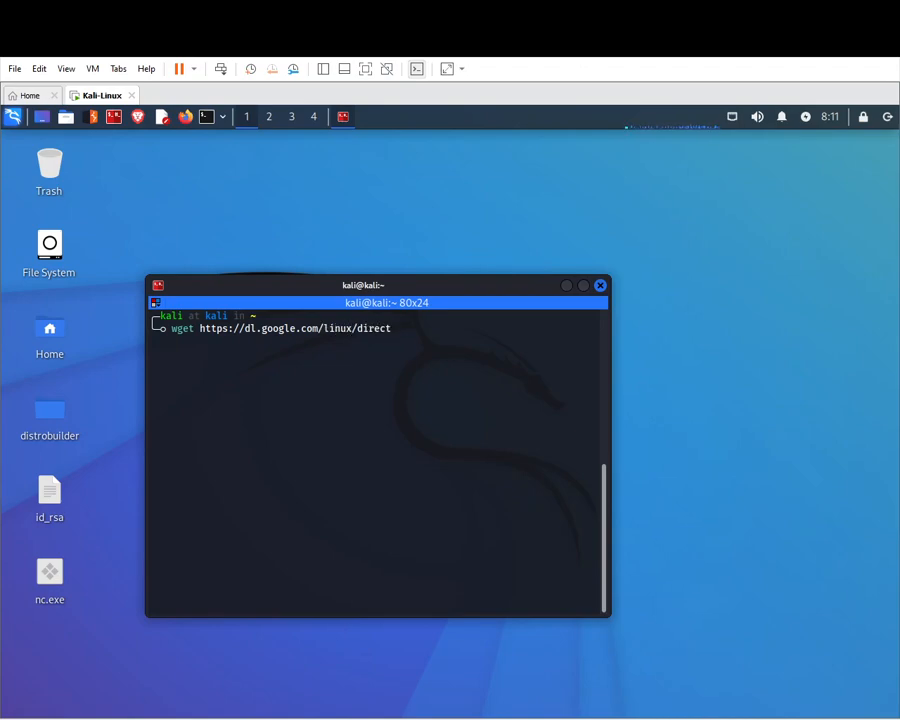
{"action": "type", "text": "/goo"}
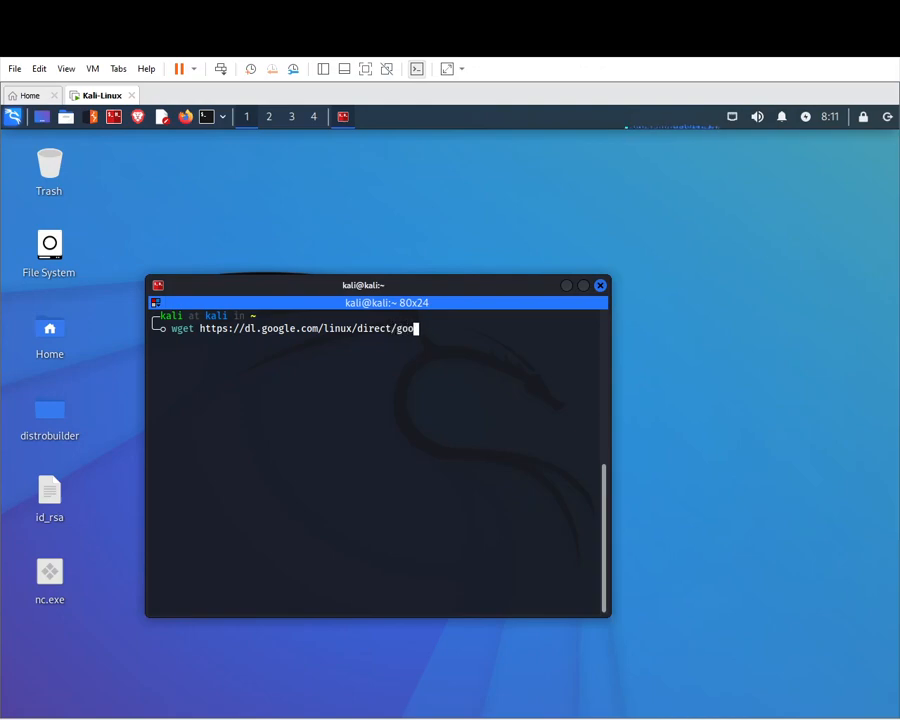
{"action": "type", "text": "gle"}
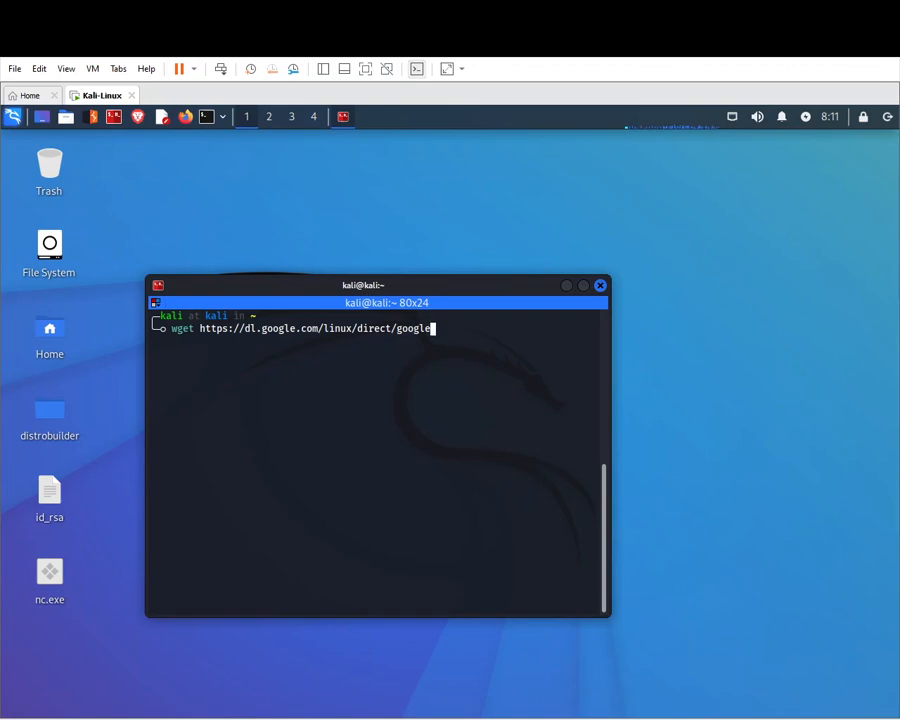
{"action": "type", "text": "-chrome\\=stabl"}
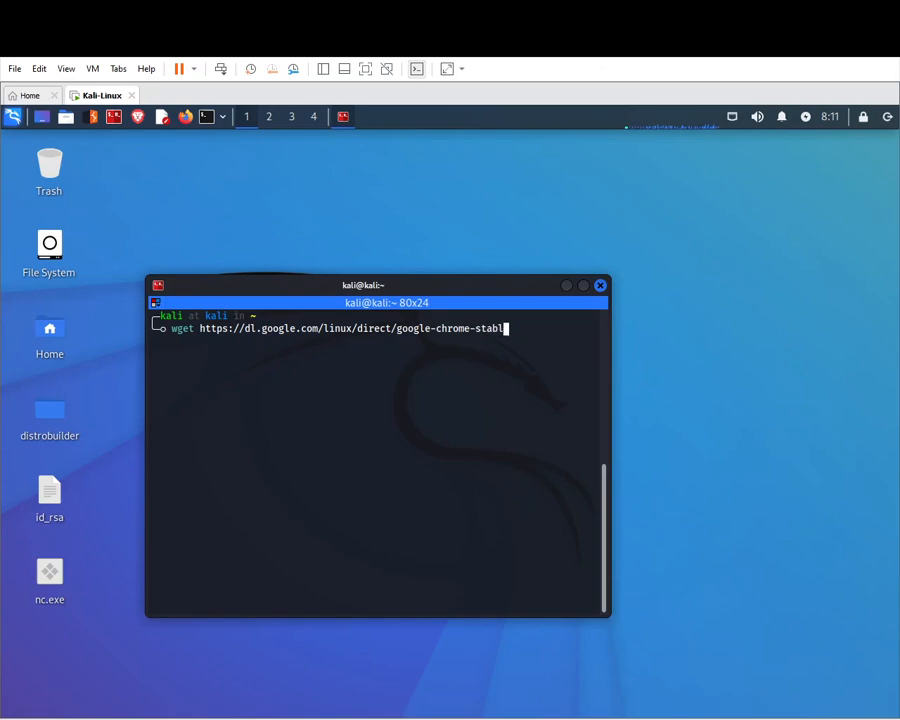
{"action": "type", "text": "_current"}
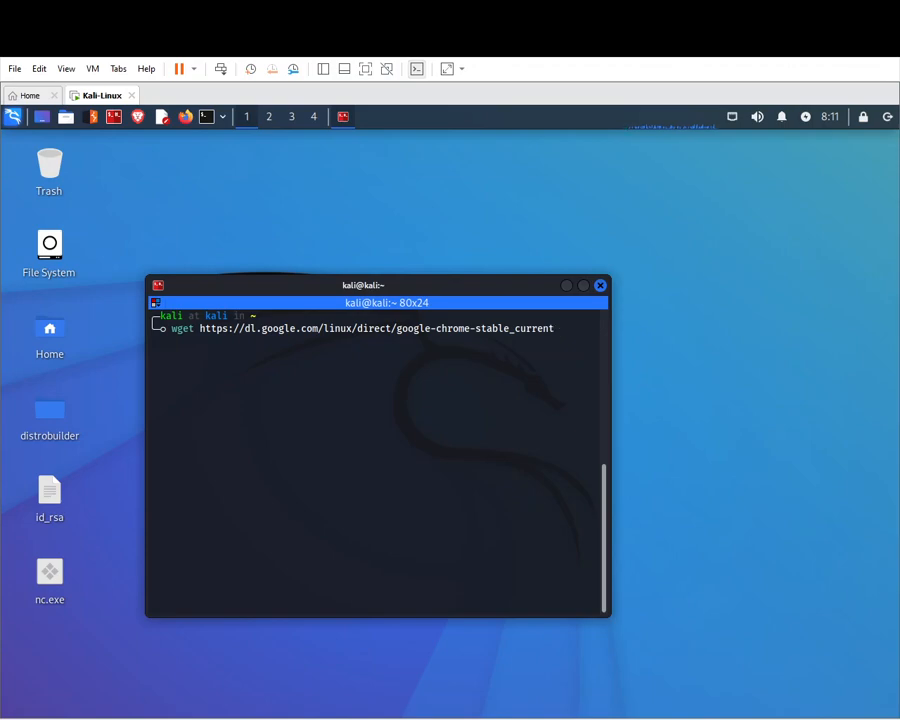
{"action": "type", "text": "_amd"}
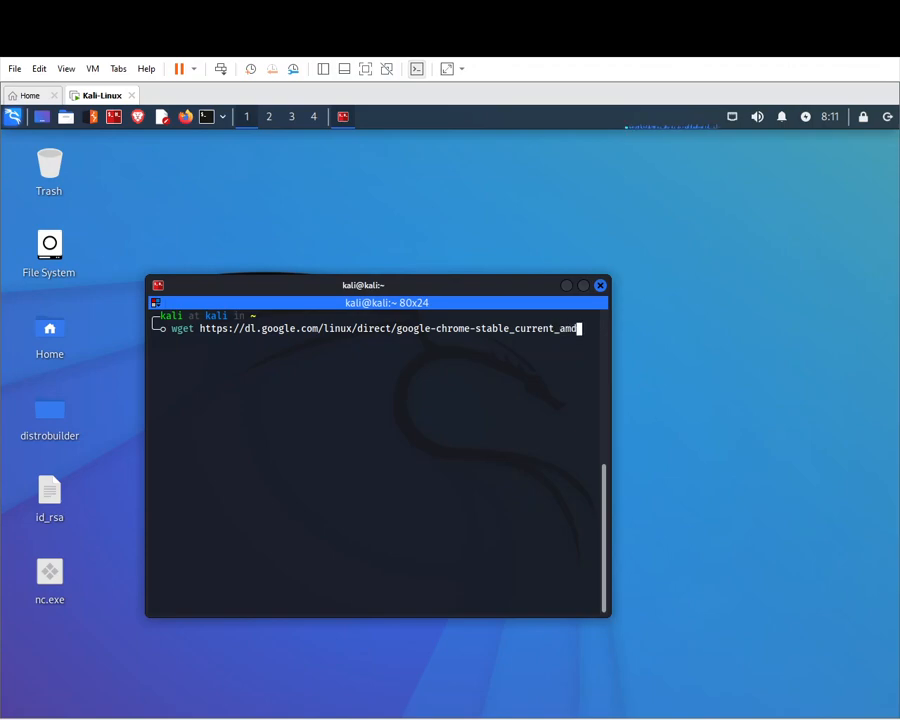
{"action": "type", "text": "64"}
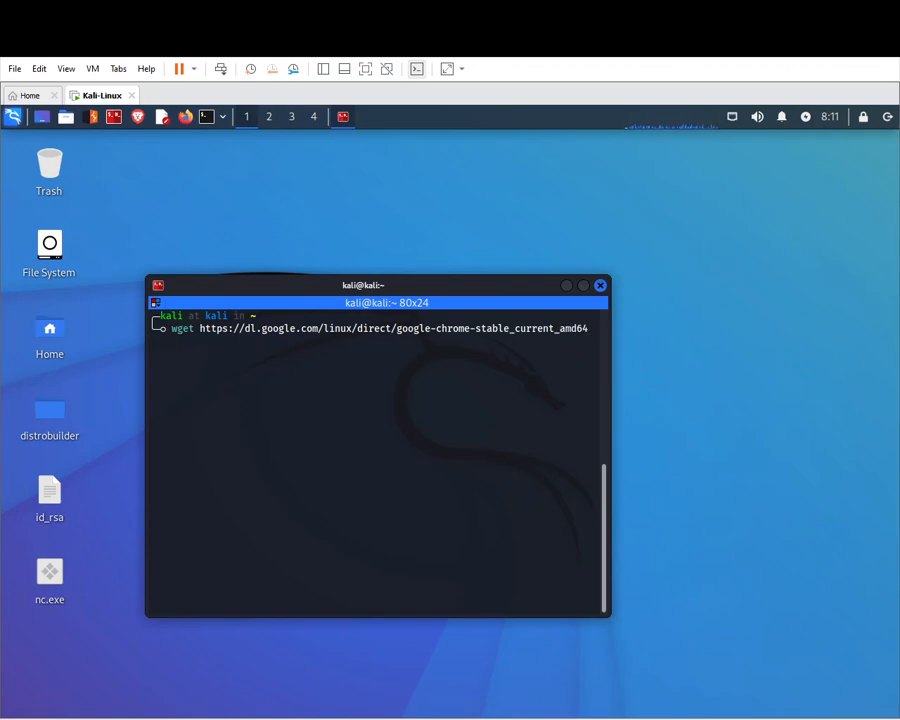
{"action": "type", "text": ".deb"}
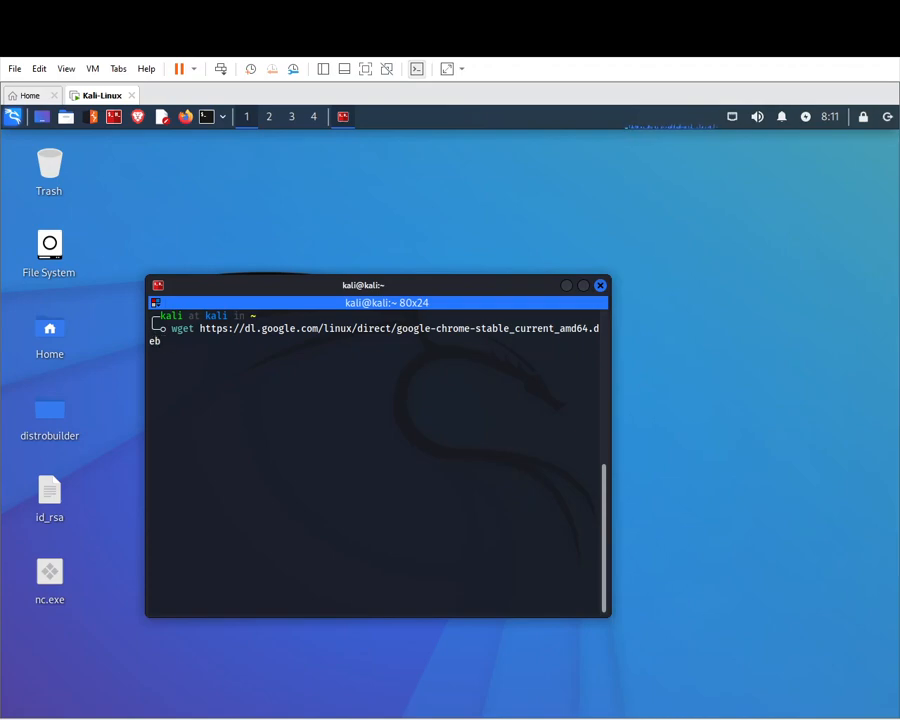
{"action": "key", "text": "Return"}
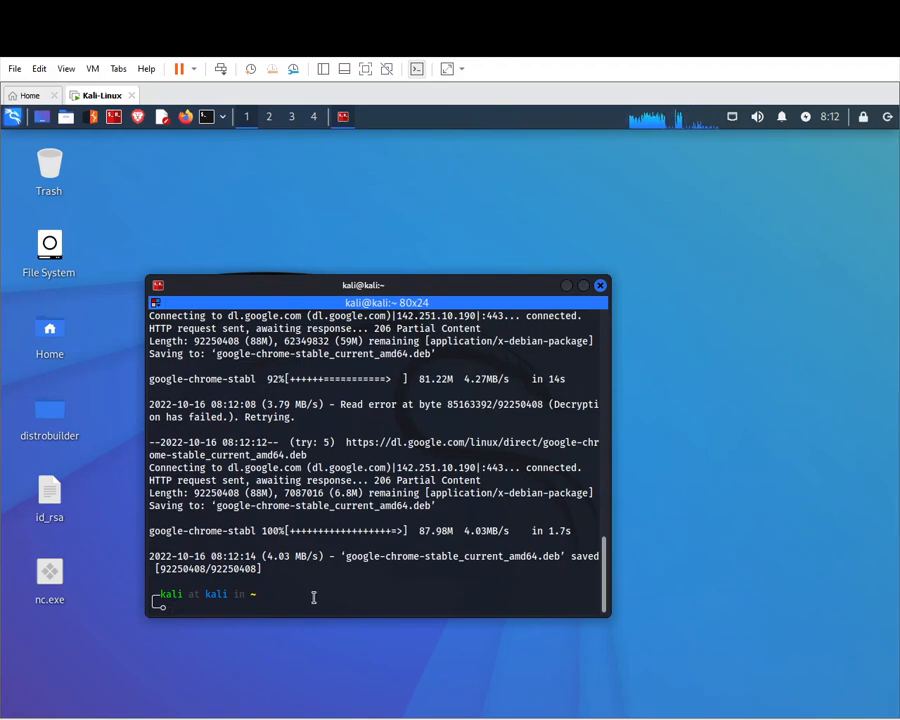
- Run sudo apt install ./google-chrome-stable_current_amd64.deb and confirm so apt sets up the package
{"action": "type", "text": "sudo p"}
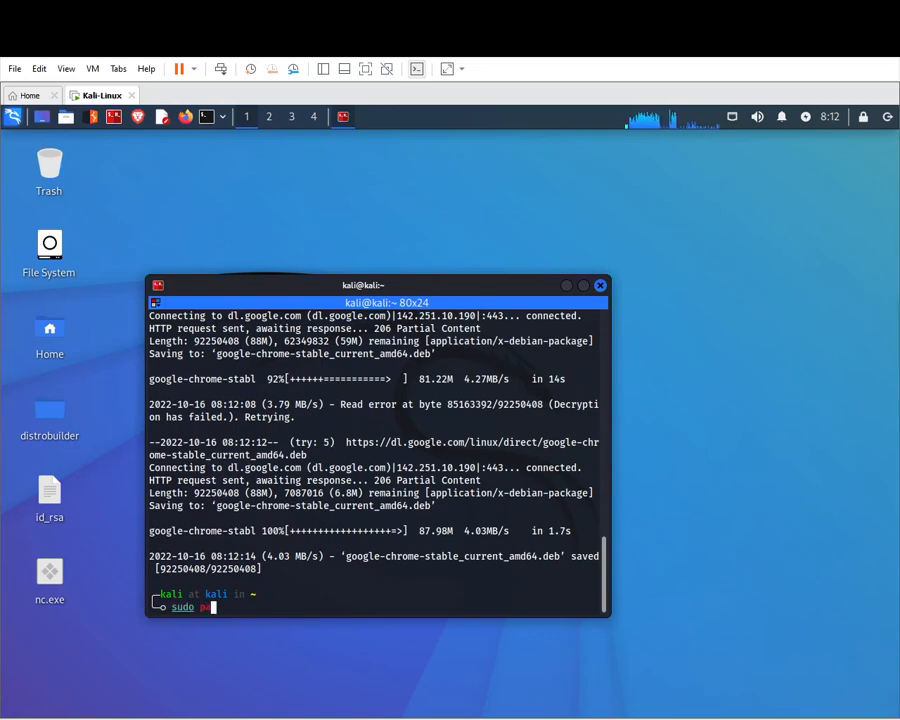
{"action": "type", "text": "apt intall"}
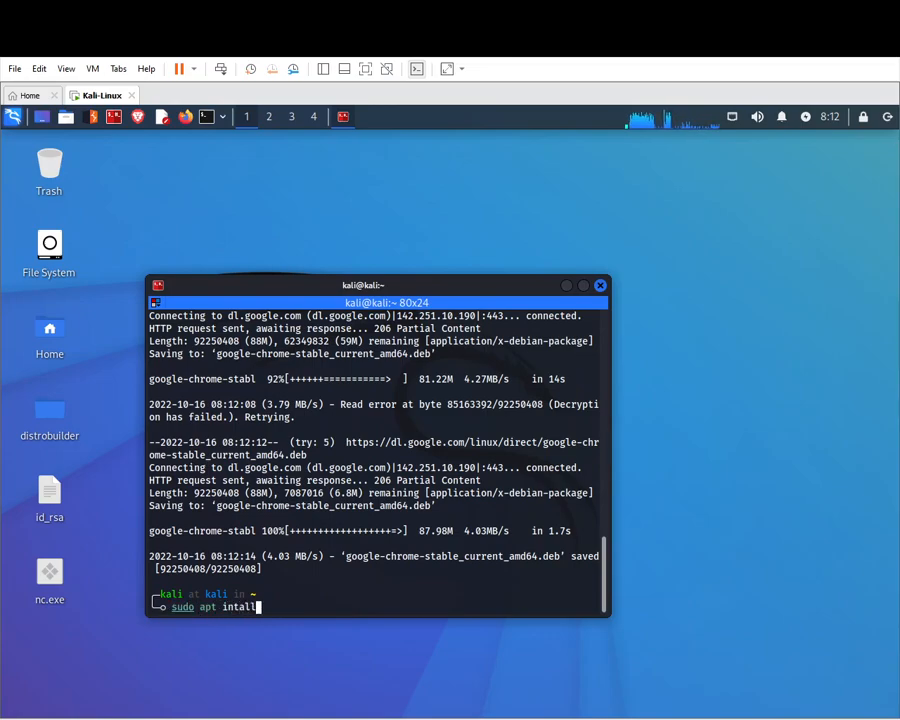
{"action": "type", "text": "l"}
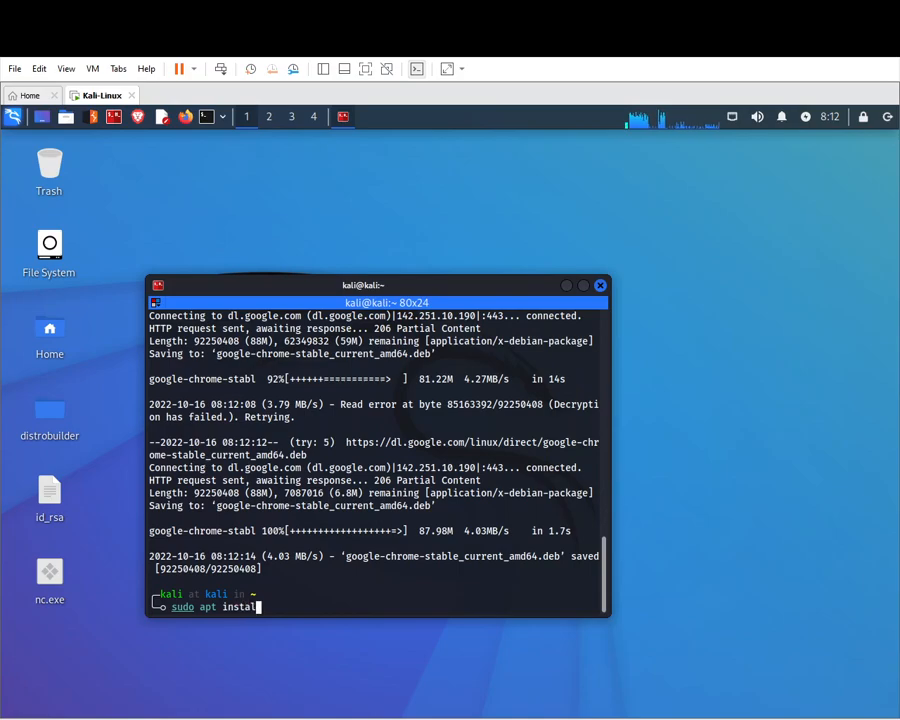
{"action": "type", "text": "./"}
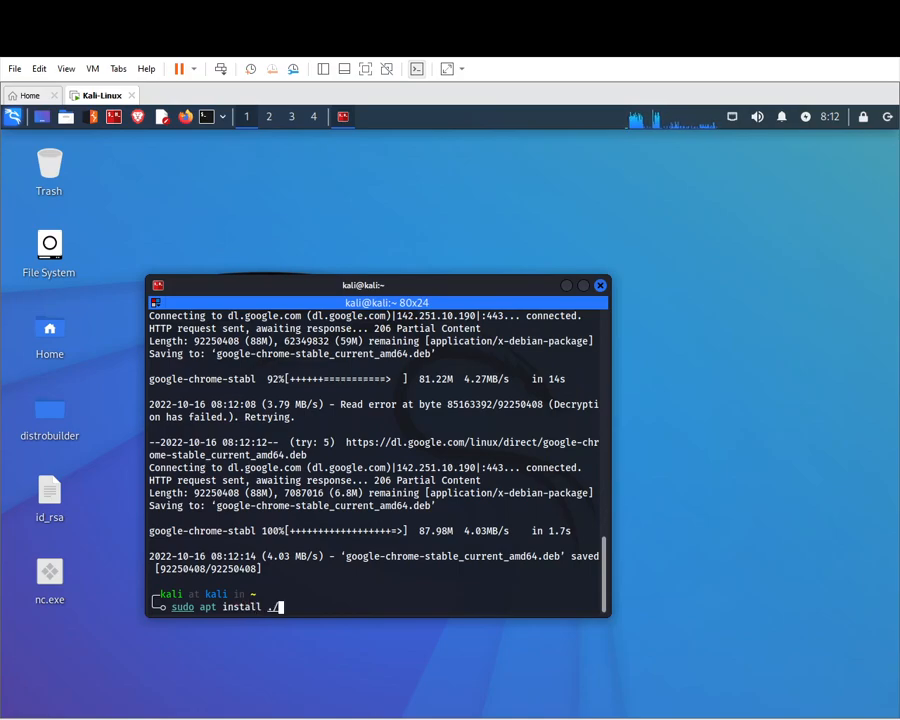
{"action": "type", "text": "g"}
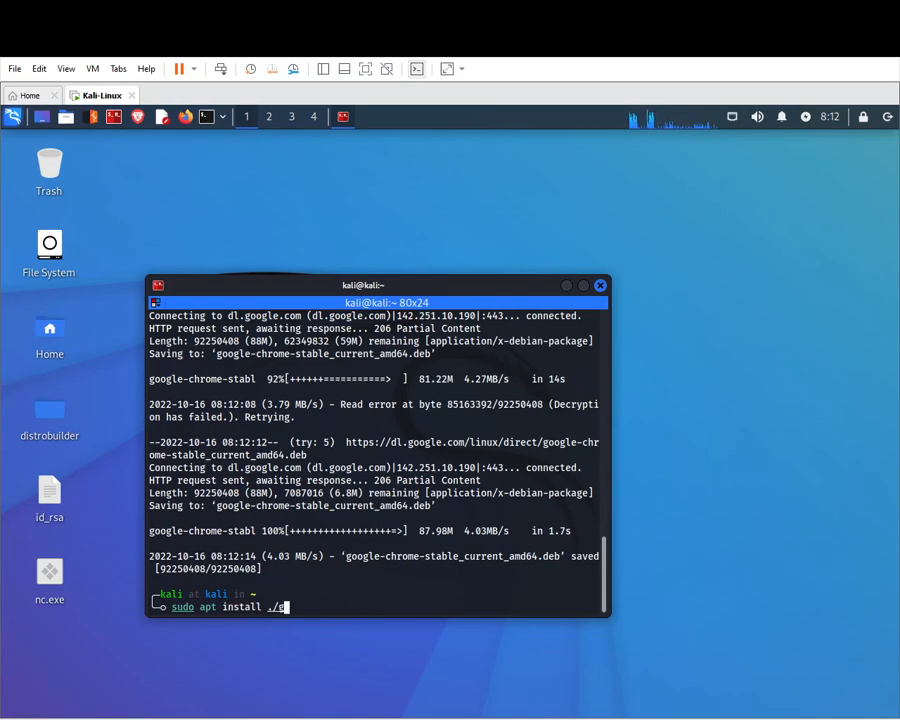
{"action": "type", "text": "oo"}
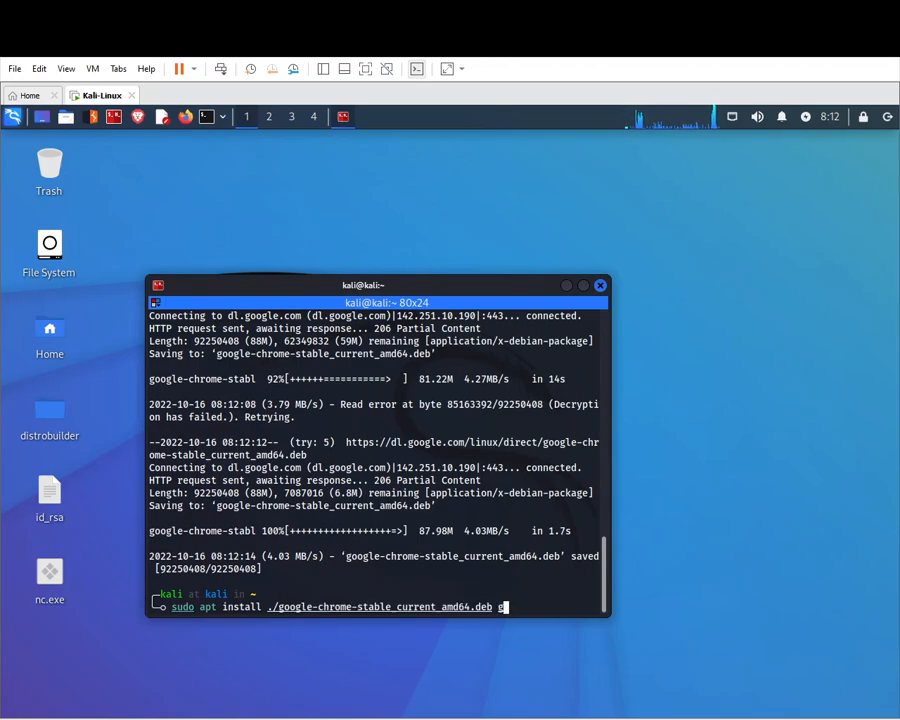
{"action": "key", "text": "BackSpace"}
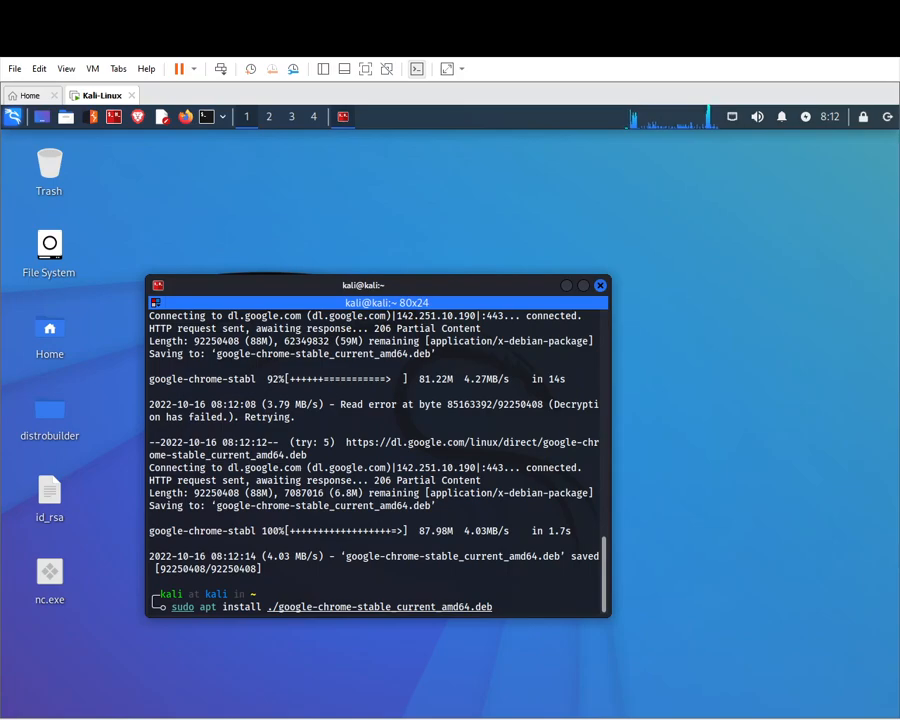
{"action": "key", "text": "Return"}
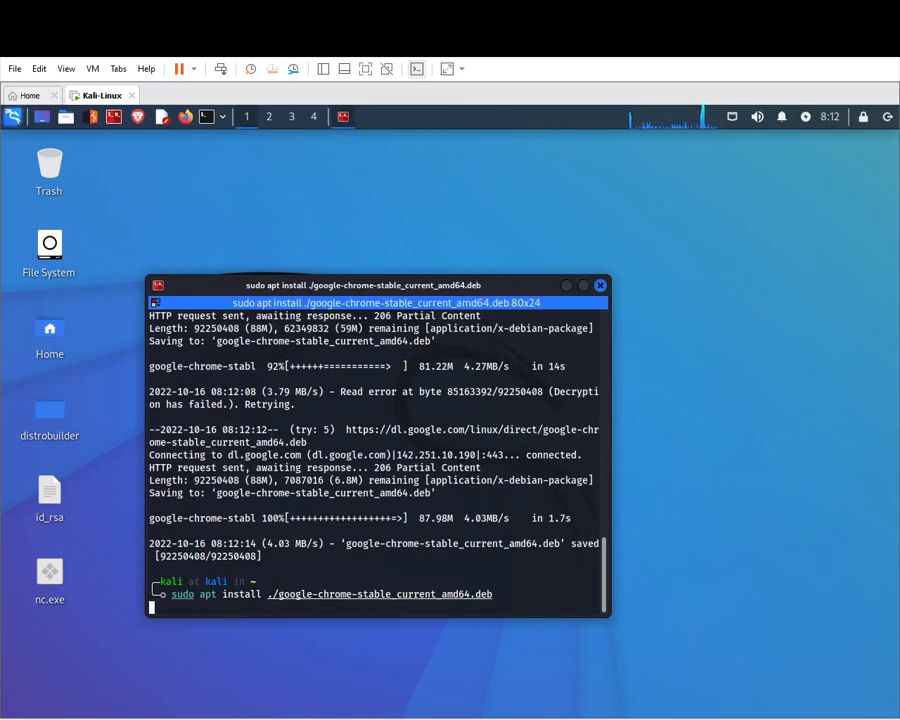
{"action": "key", "text": "Return"}
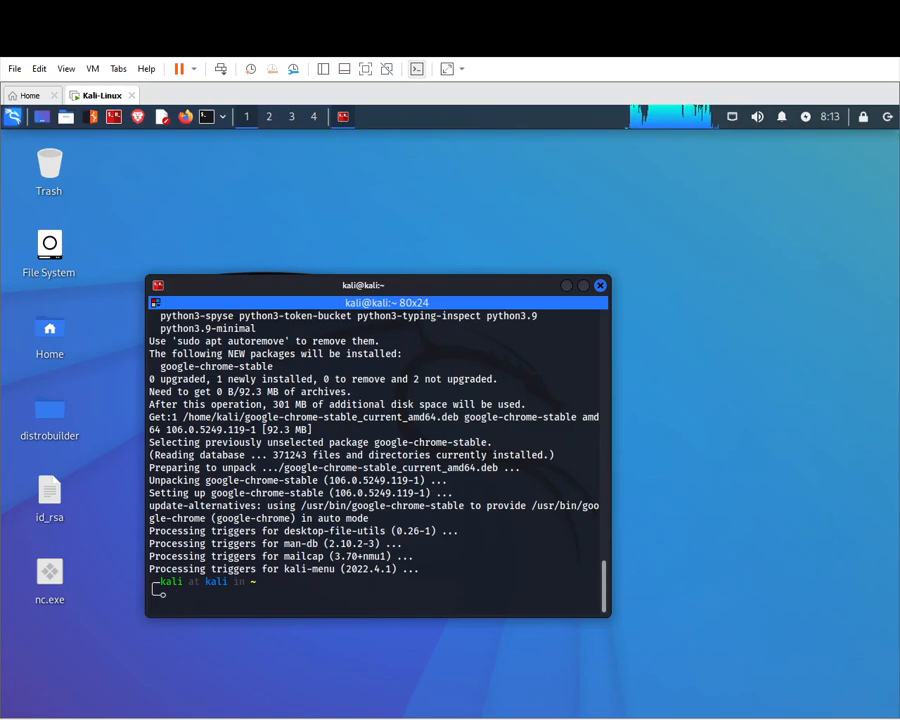
- Launch Google Chrome from the shell with the google-chrome command
{"action": "type", "text": "goo"}
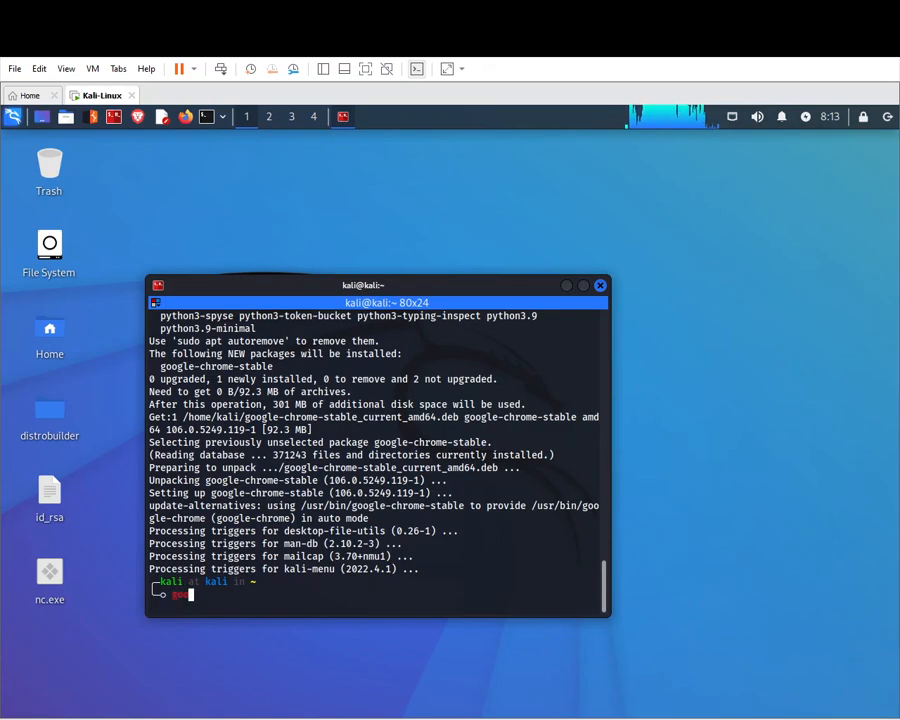
{"action": "type", "text": "google-chrome"}
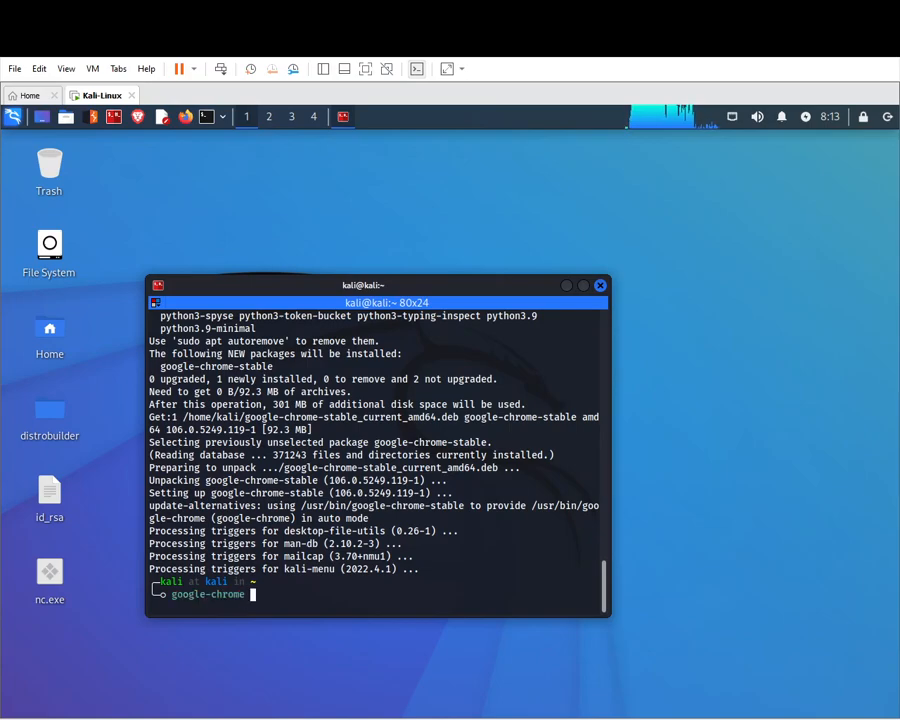
{"action": "key", "text": "Return"}
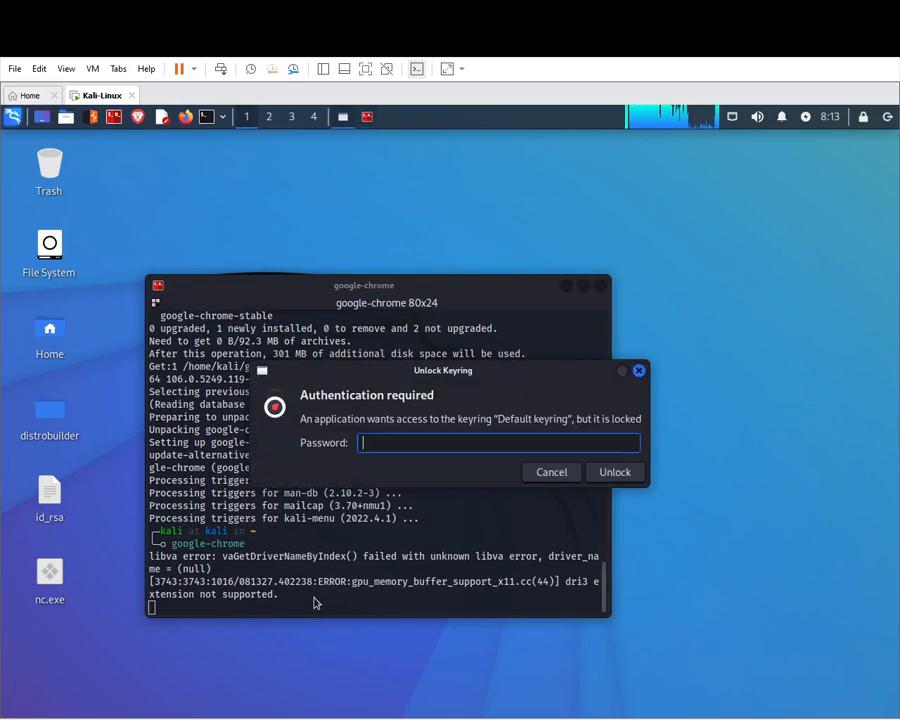
- Dismiss the keyring prompt, decline default-browser and usage-statistics options, and accept the welcome dialog
{"action": "left_click", "coordinate": [552, 472]}
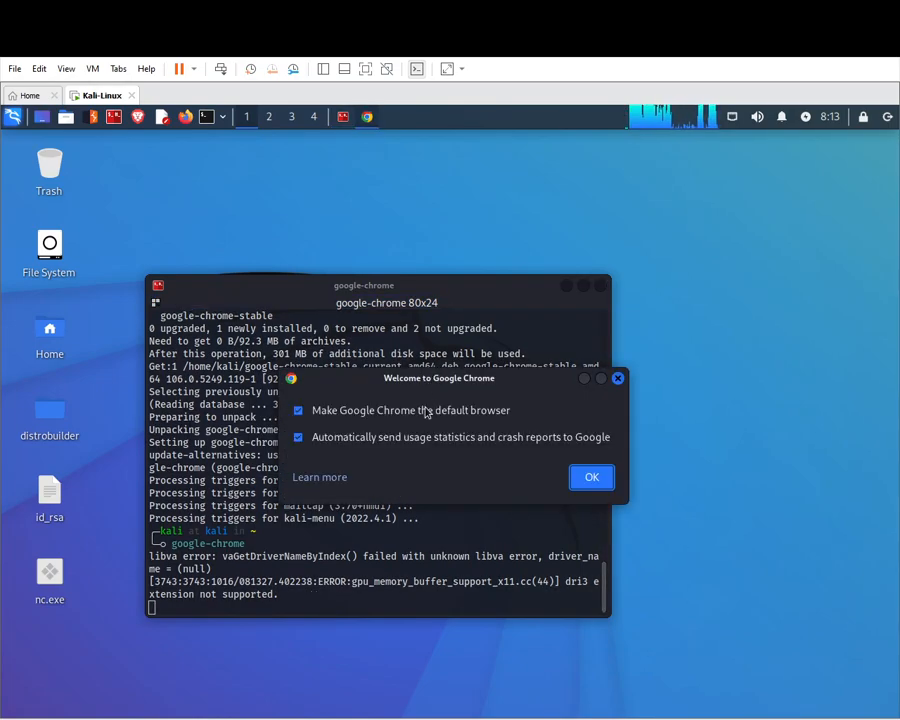
{"action": "left_click", "coordinate": [298, 410]}
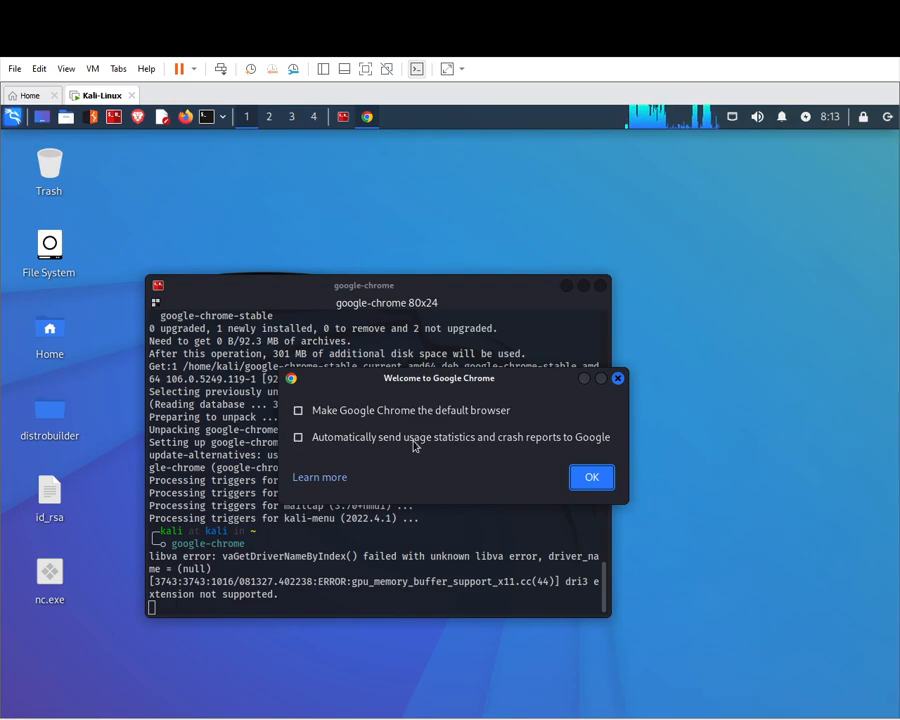
{"action": "left_click", "coordinate": [592, 476]}
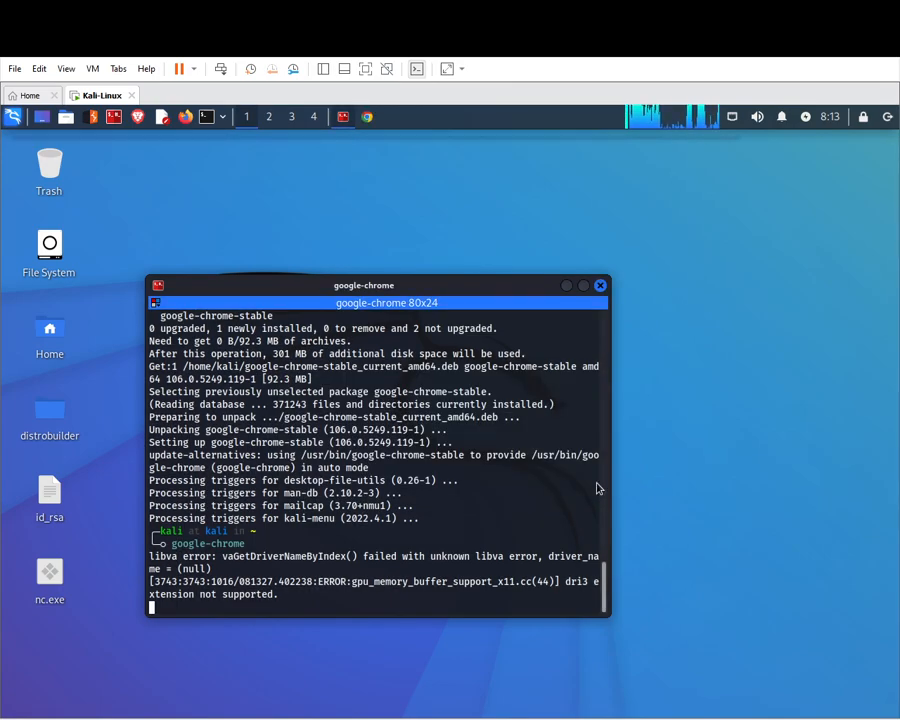